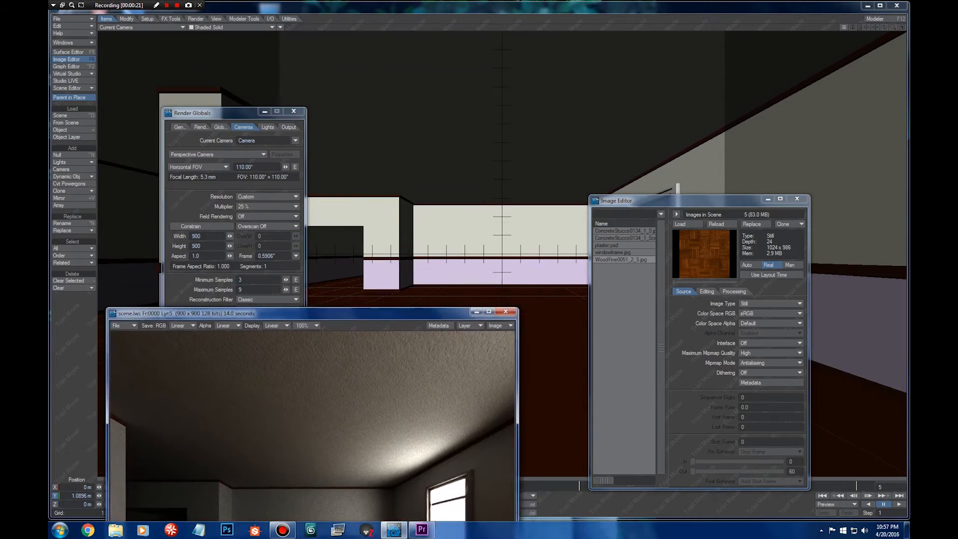
Close the Render Globals panel to view the rendered room at full size
left_click(292, 111)
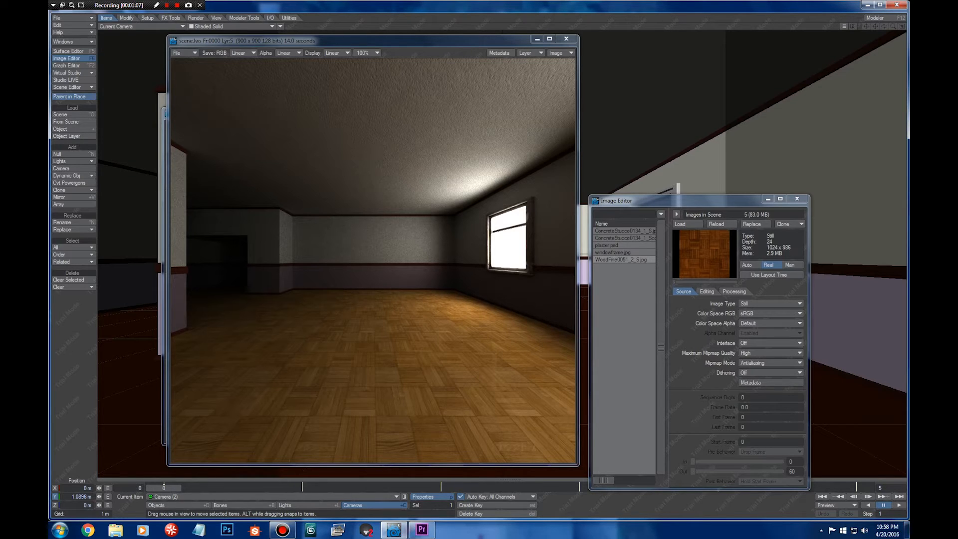
Reposition and reopen the Image Editor, then select the first ConcreteStucco image to inspect its Source properties
left_click_drag(617, 201, 616, 171)
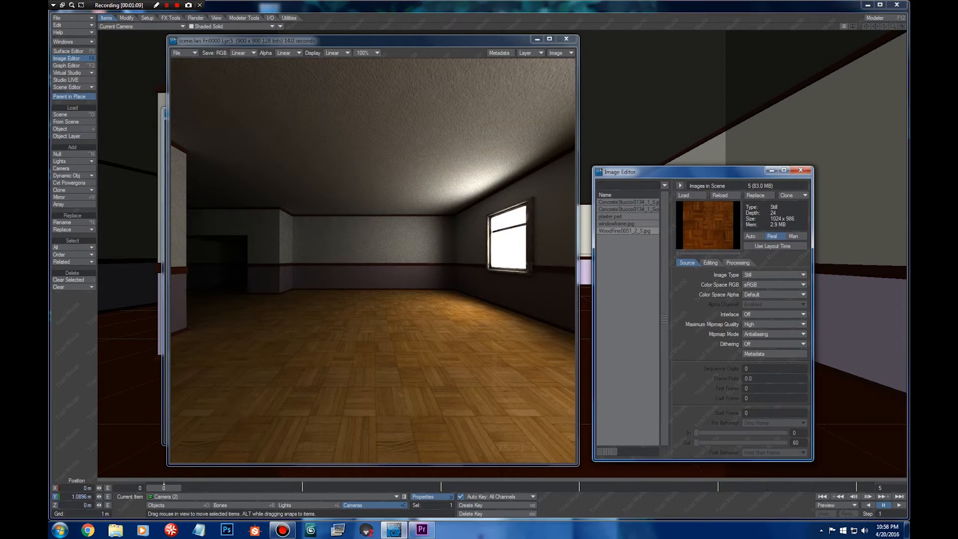
left_click(799, 169)
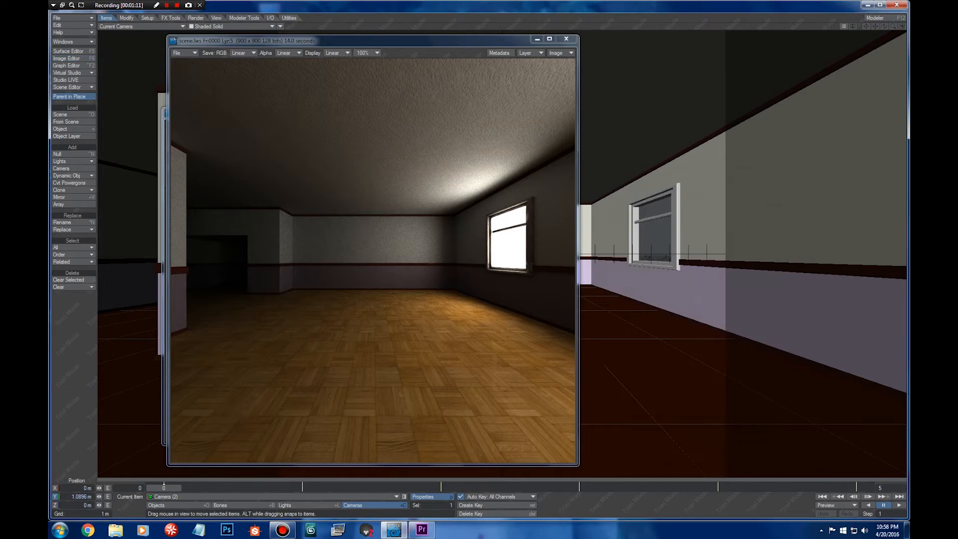
left_click(66, 58)
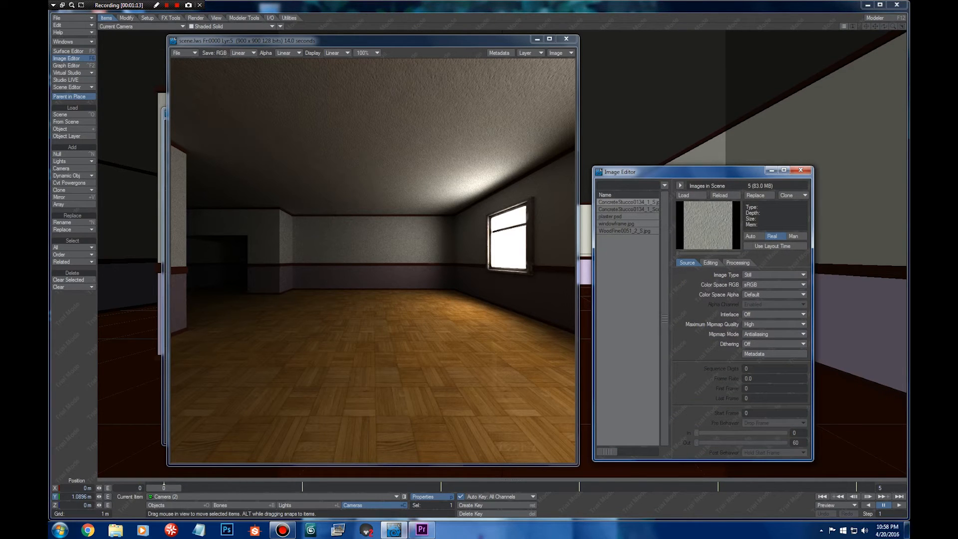
left_click(627, 209)
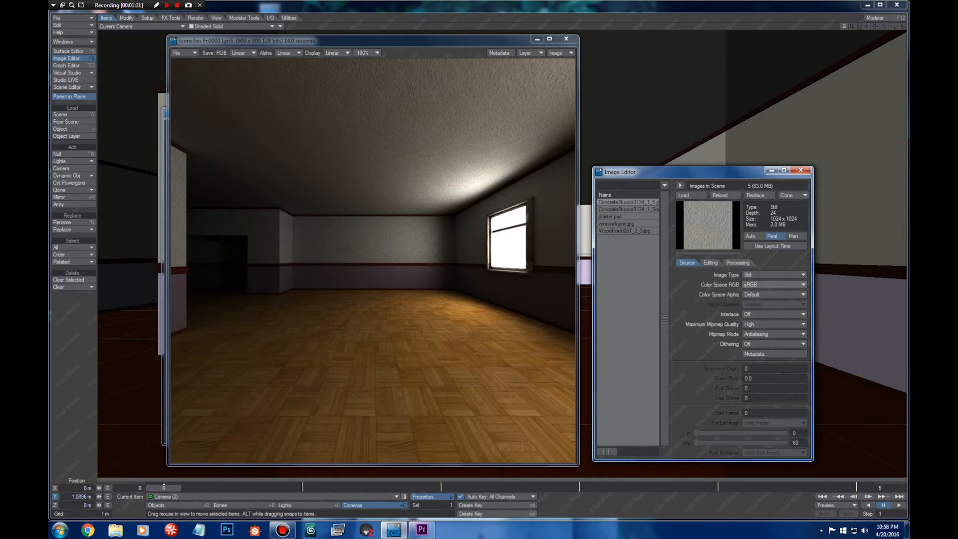
left_click(772, 284)
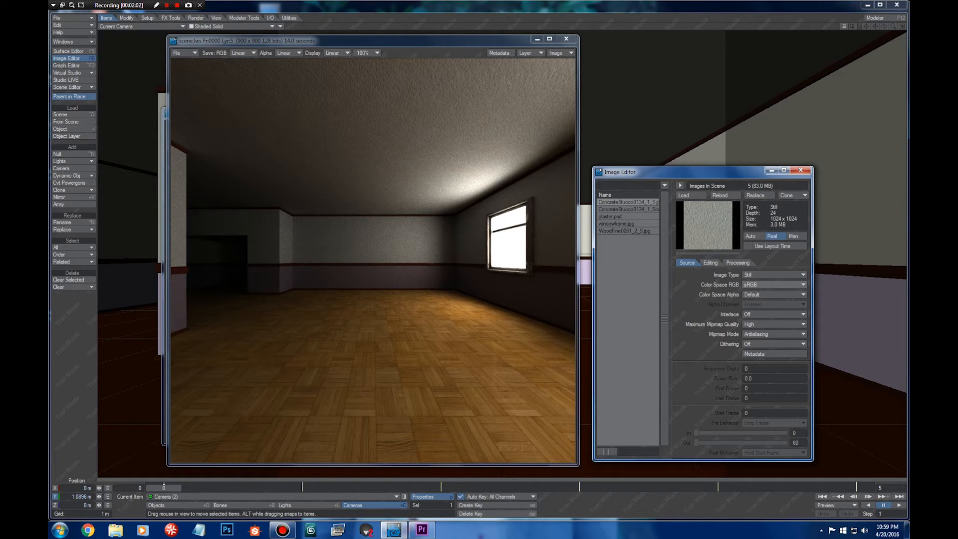
Set the ConcreteStucco texture's Color Space RGB to sRGB, then select the WoodFine floor image
left_click(774, 285)
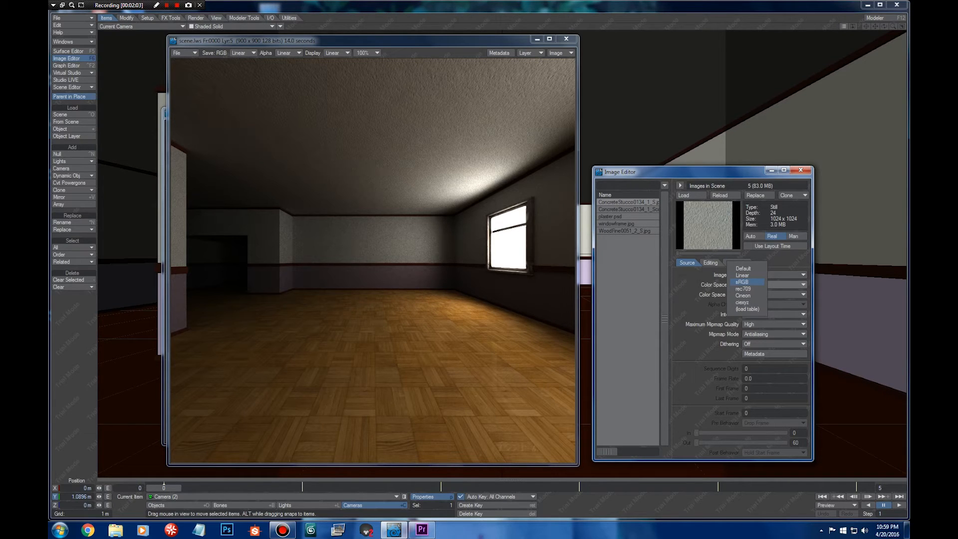
left_click(743, 282)
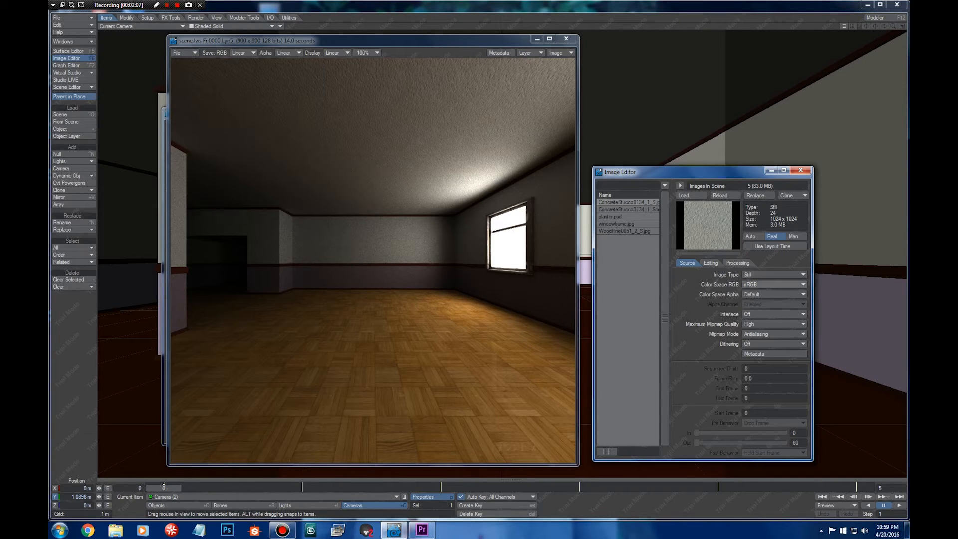
left_click(774, 284)
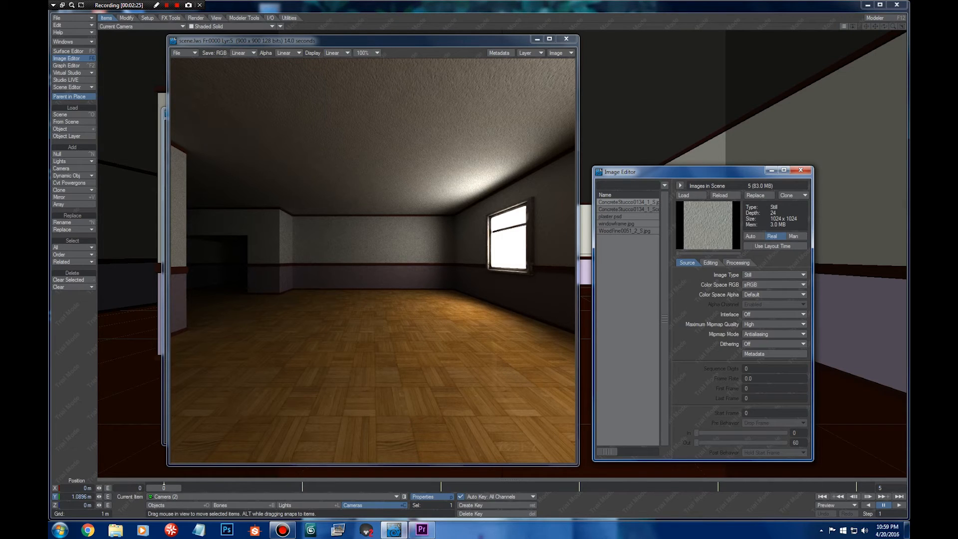
left_click(622, 230)
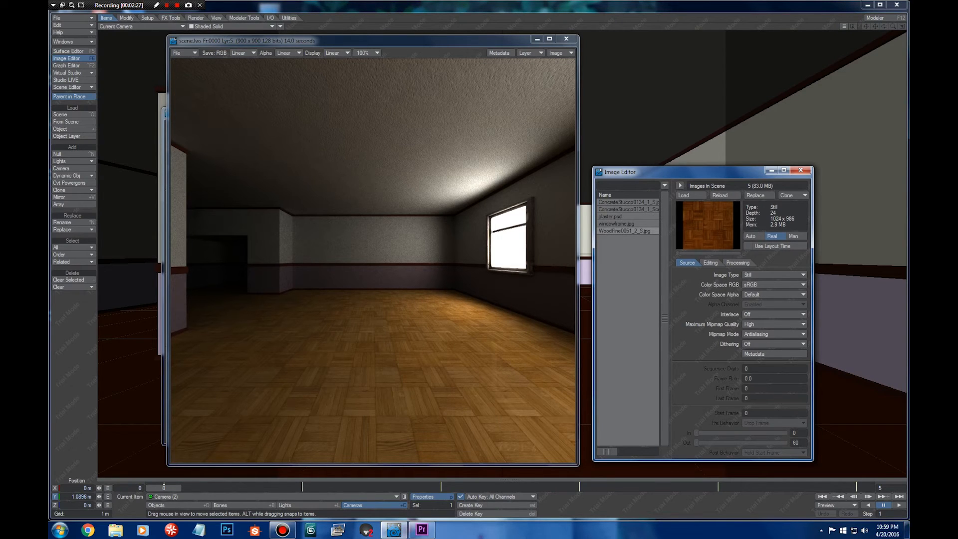